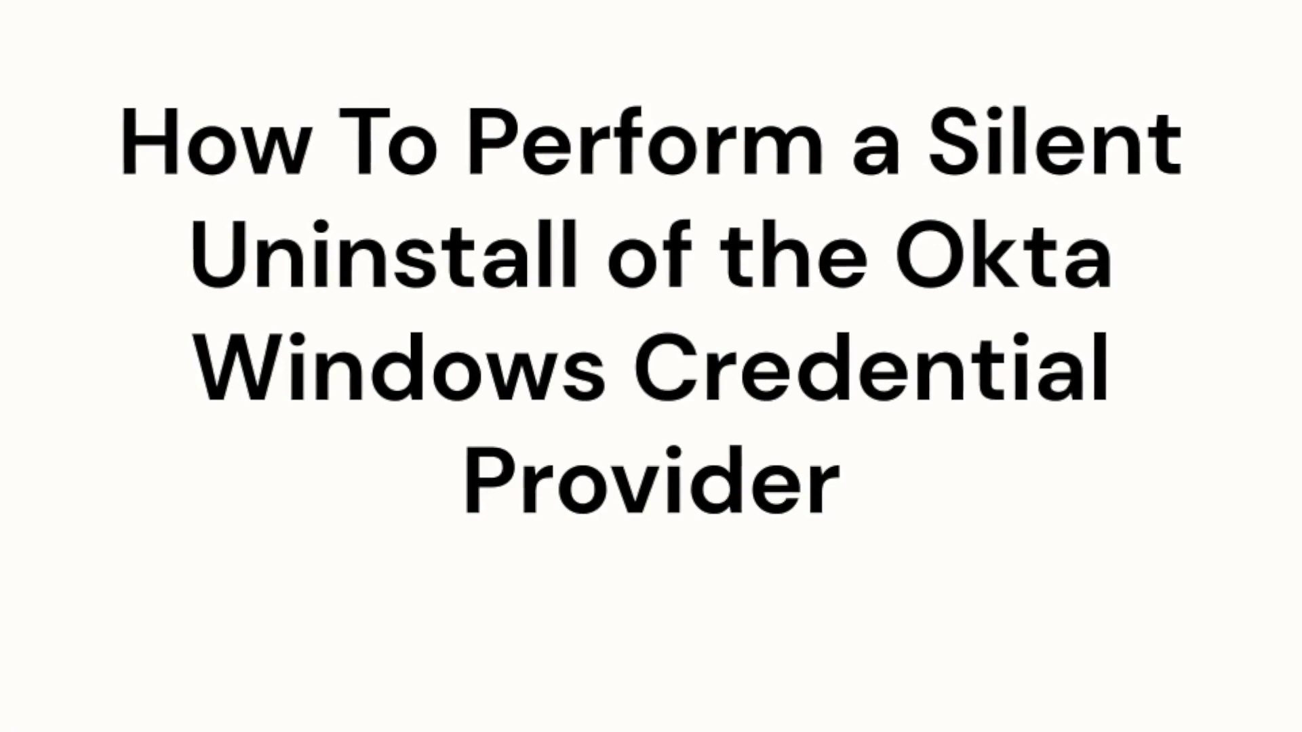
Change directory to c:\Users\Administrator\Downloads\OktaWinLoginAgent-1.3.8
left_click(15, 697)
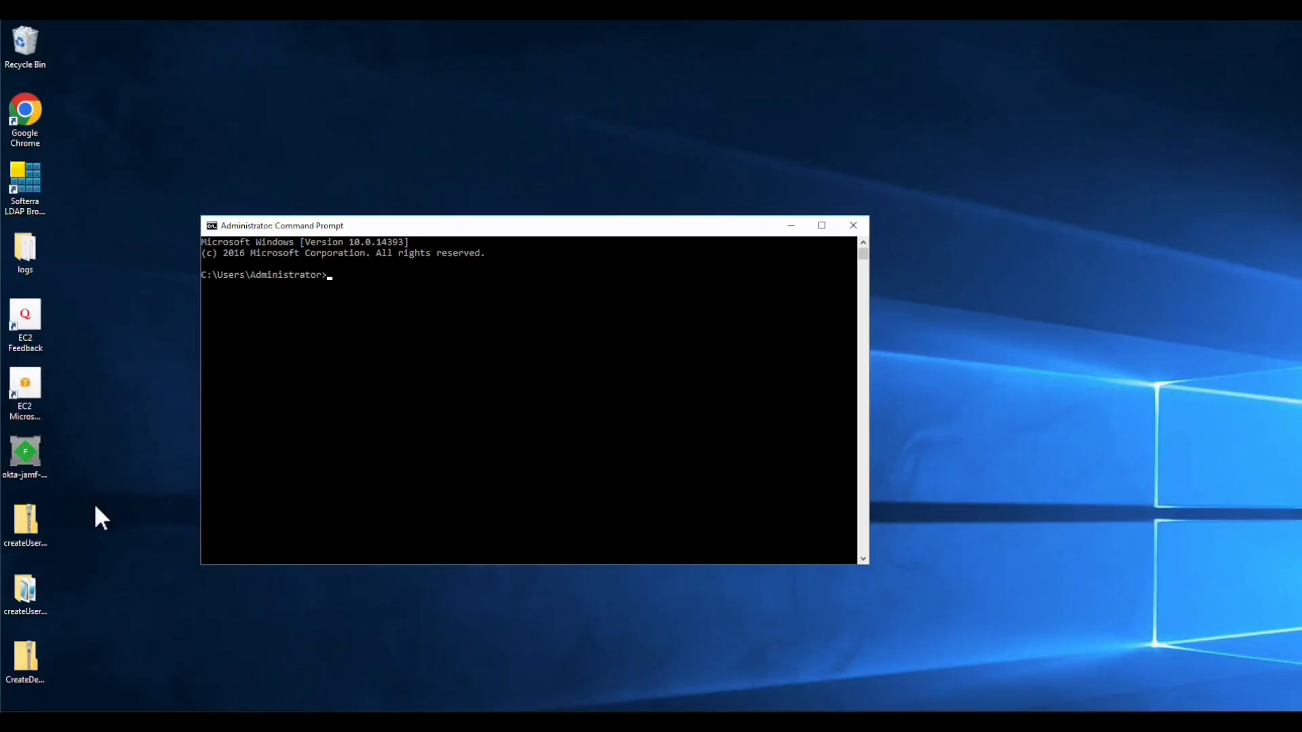
type("cd c")
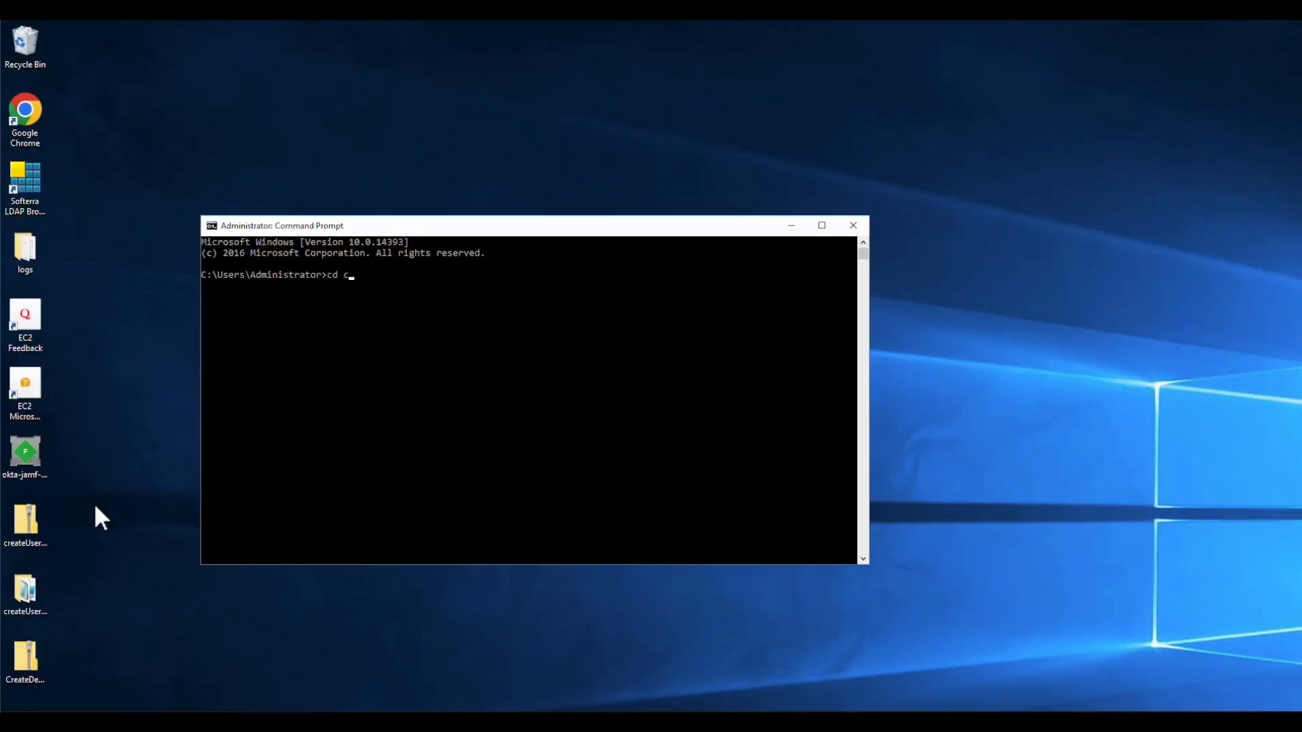
type(":")
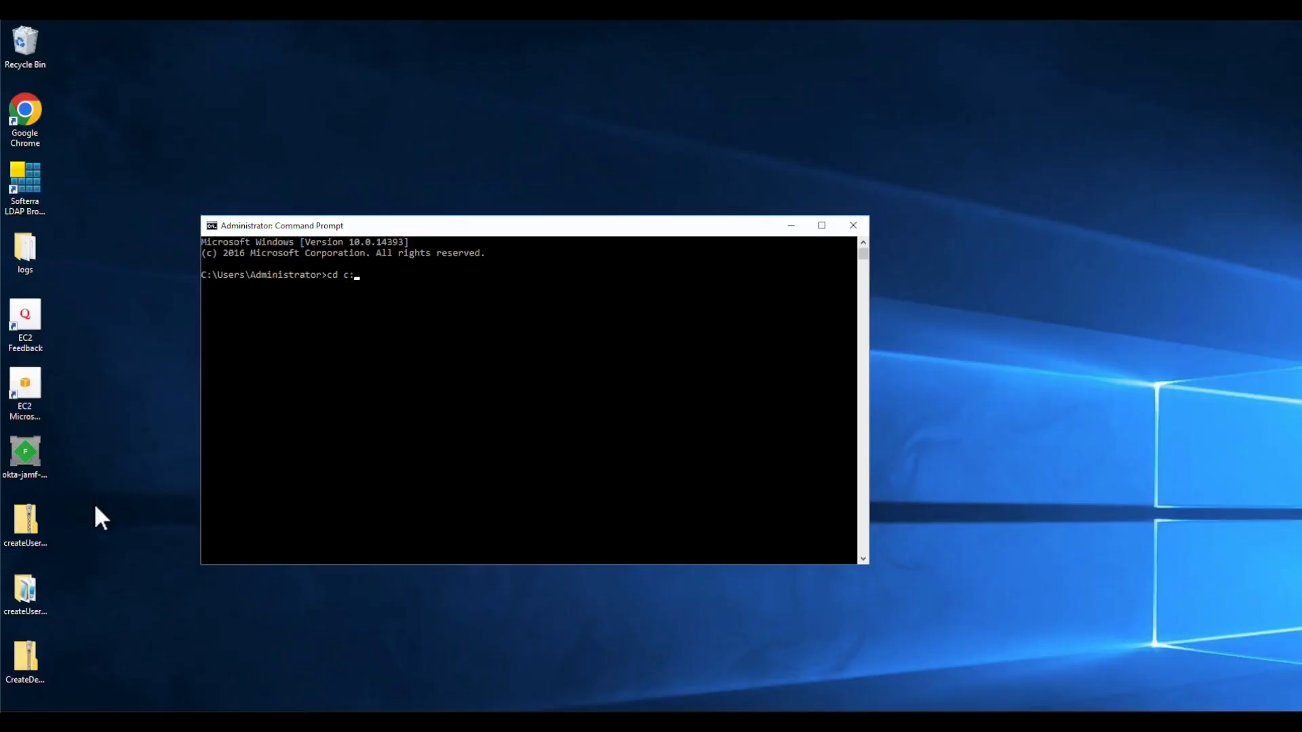
type("\\Users")
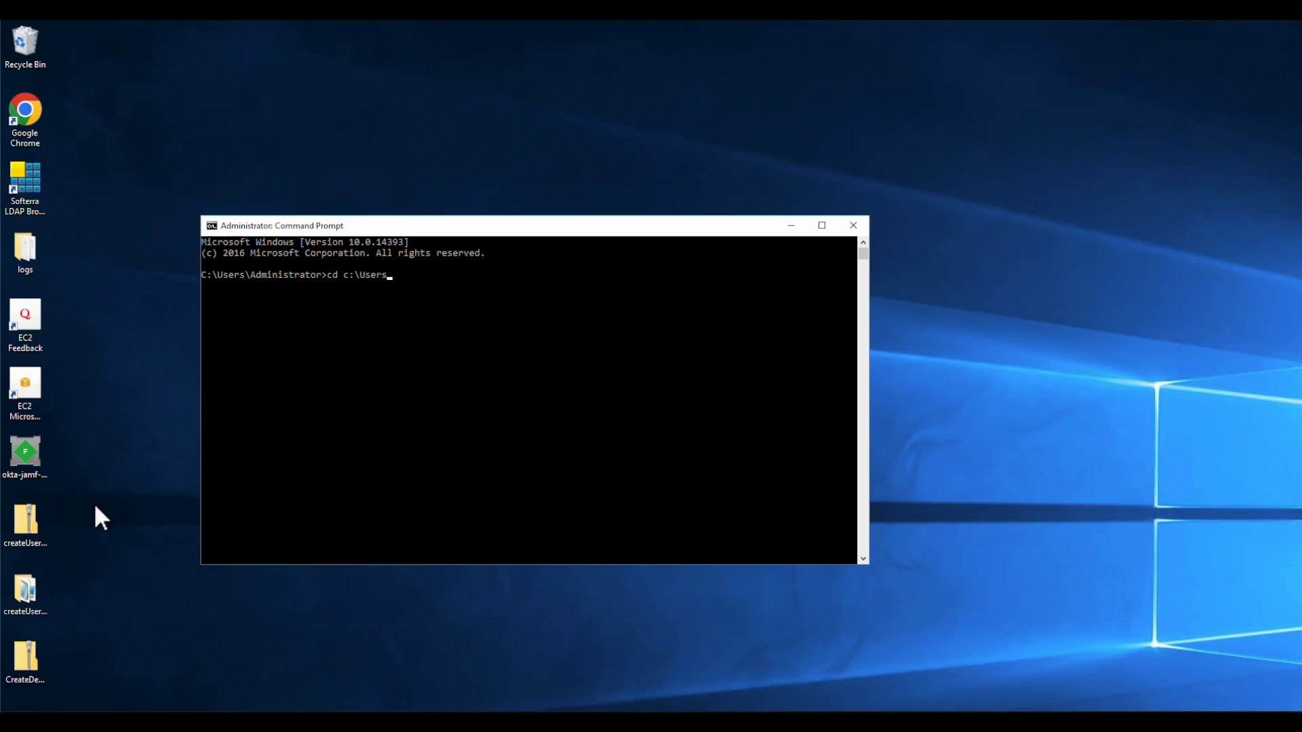
type("\\Administrator\\")
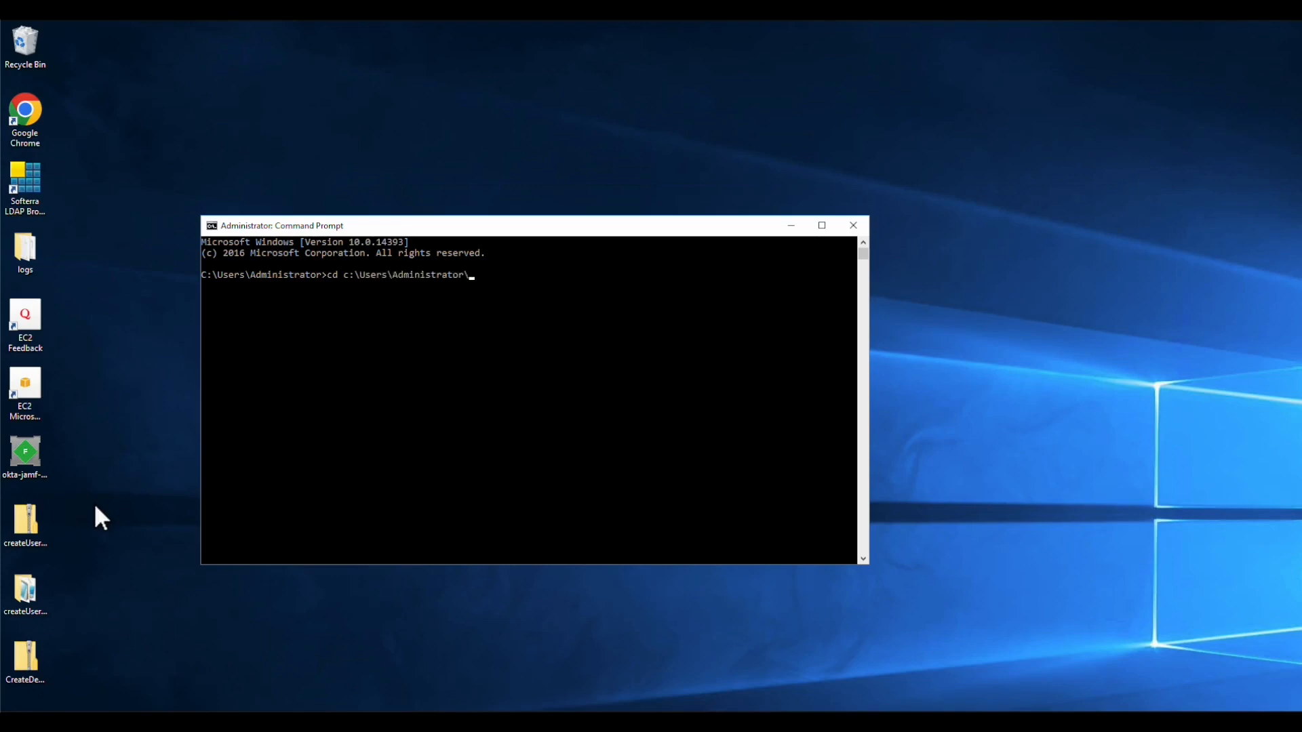
type("dow")
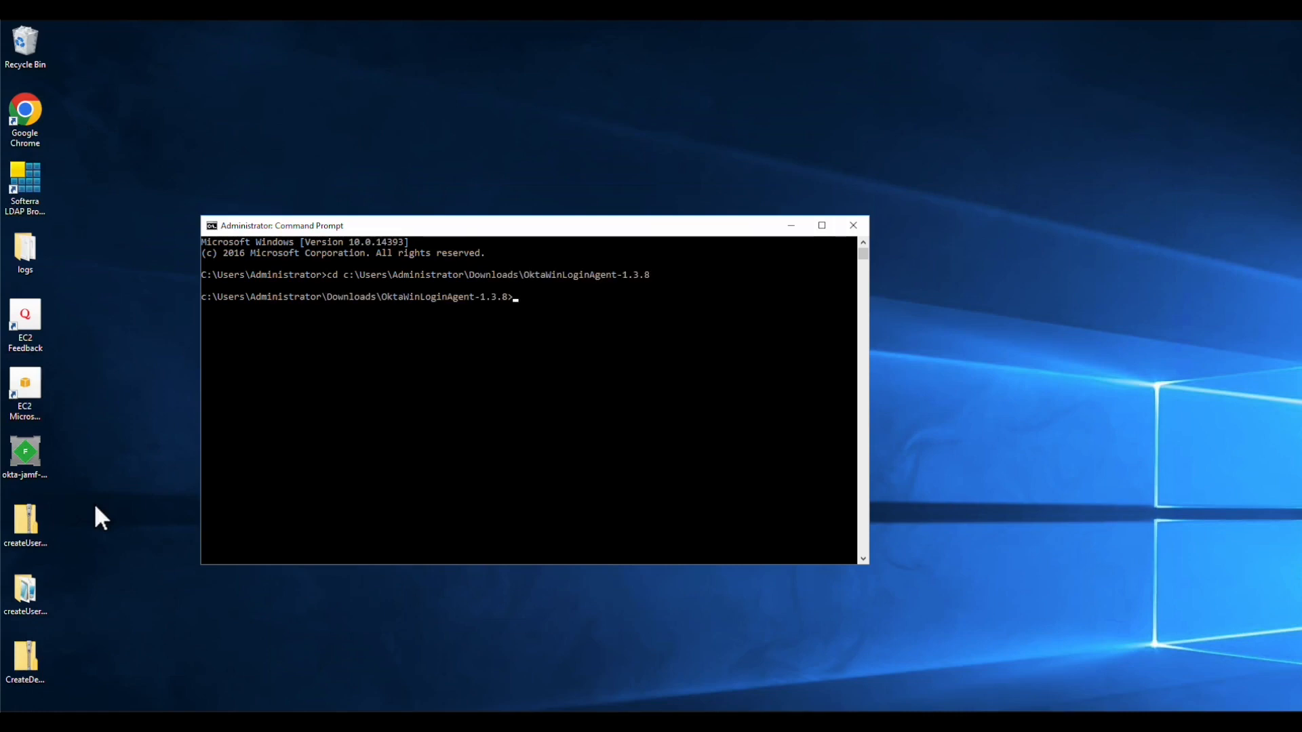
Run msiexec /x OktaWindowsCredentialProvider.msi /qb to silently uninstall the credential provider
left_click(25, 519)
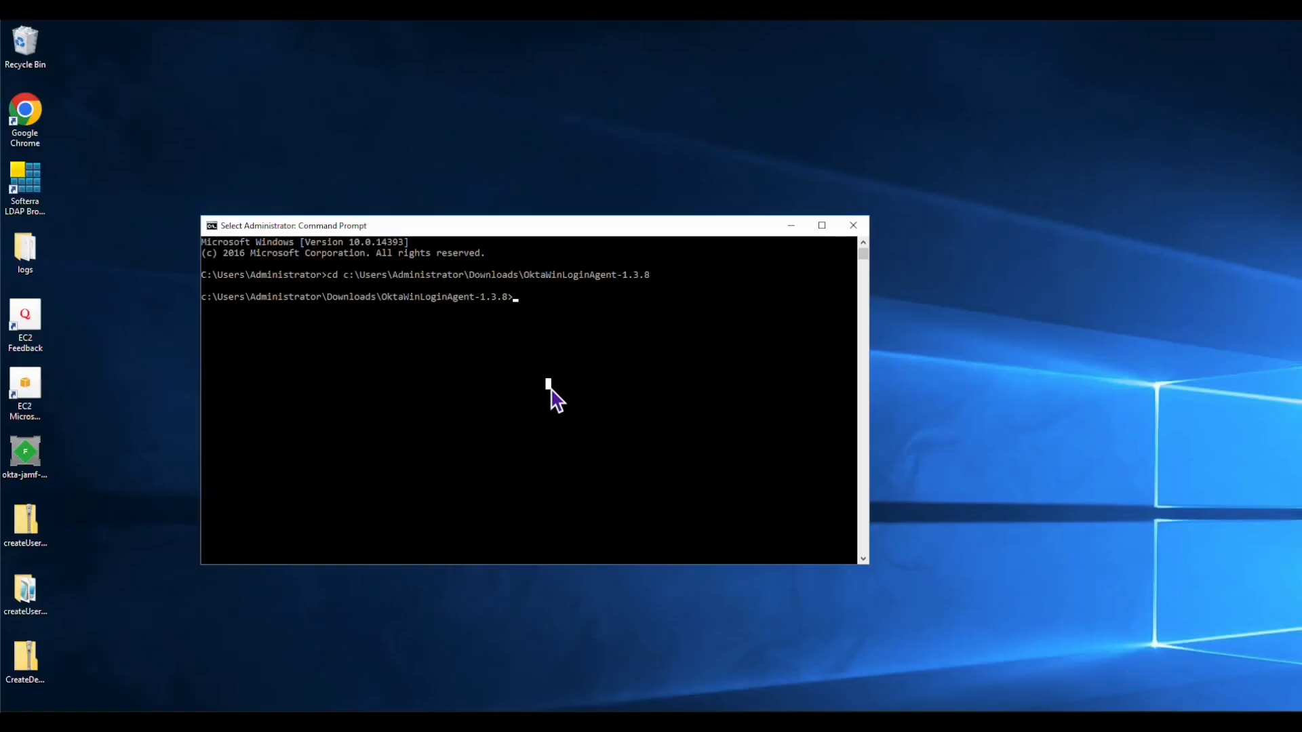
type("msiexec")
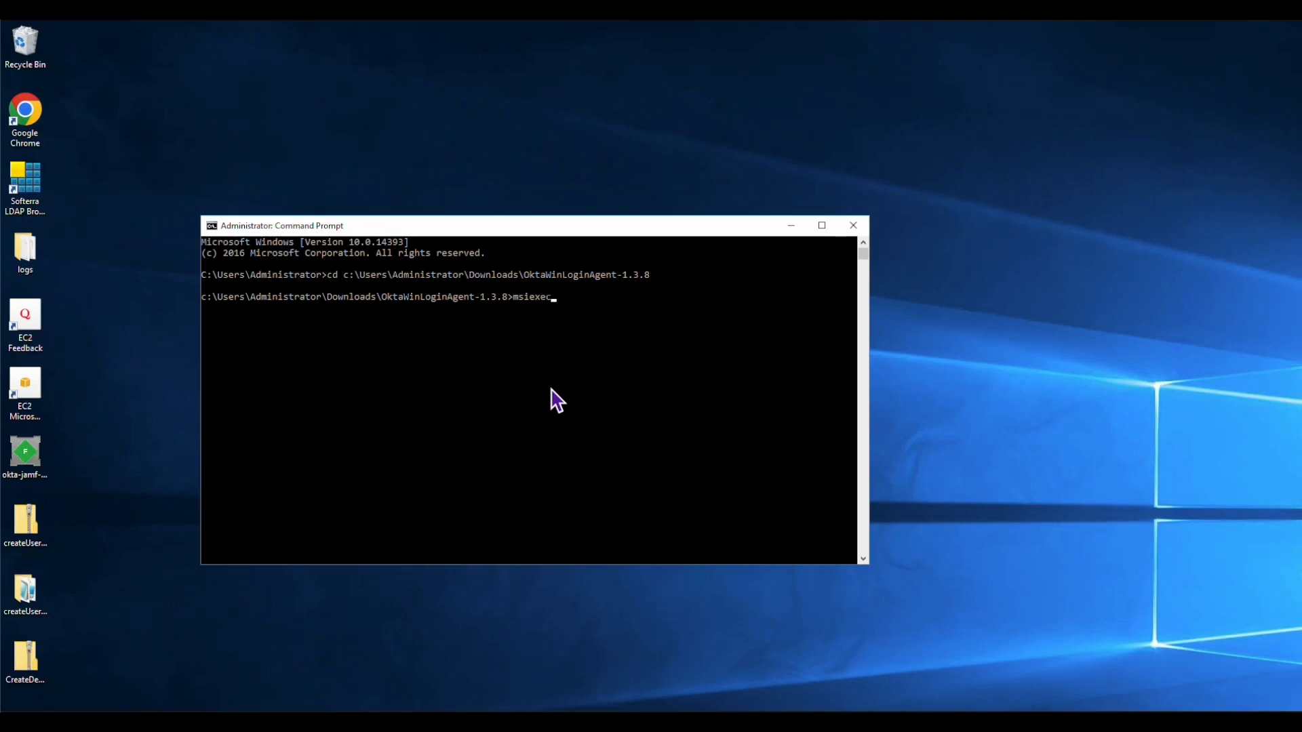
type("/x")
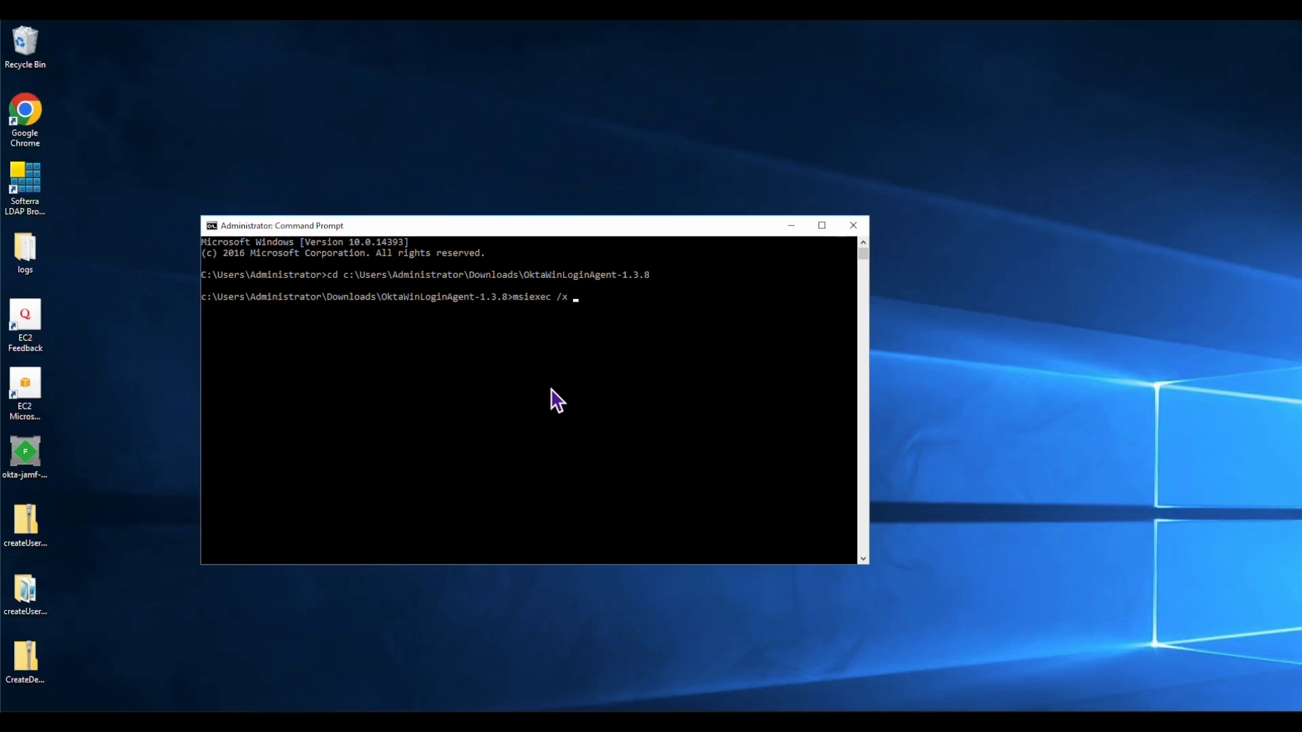
type("OktaWindowsCredentialProvider.msi /qb")
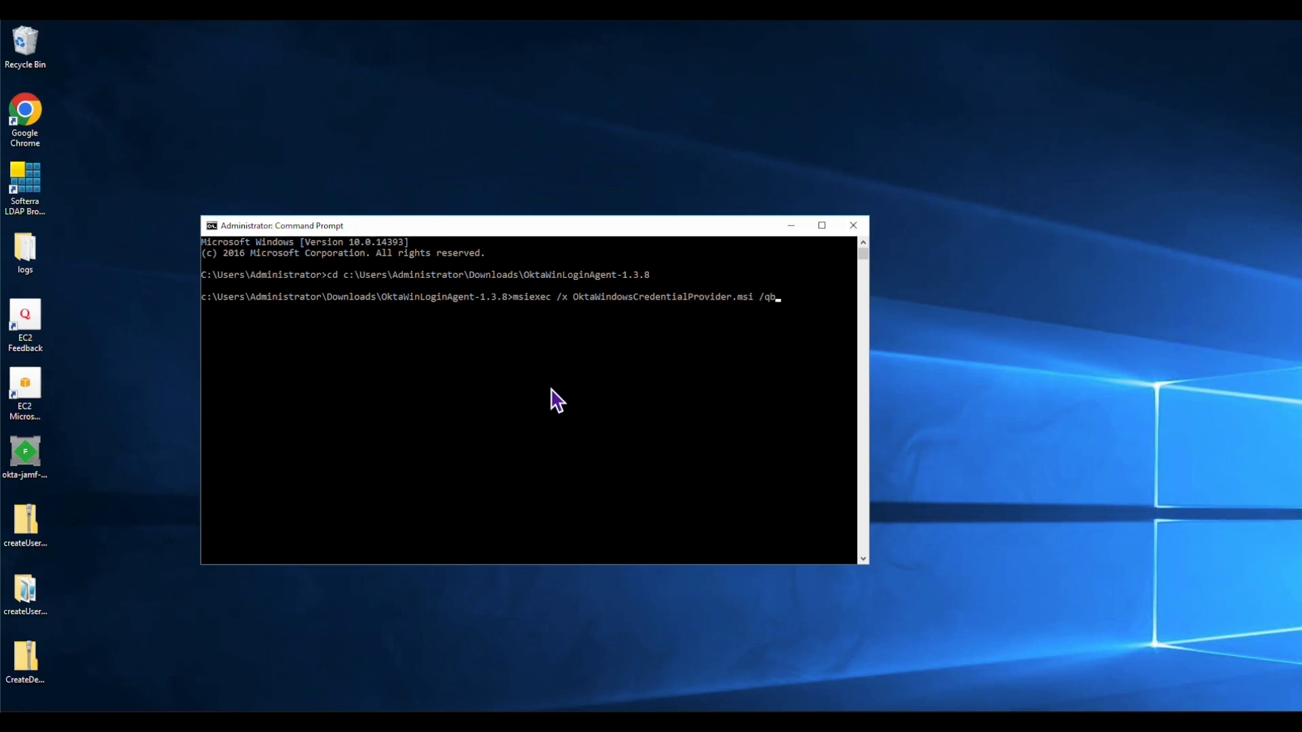
key("enter")
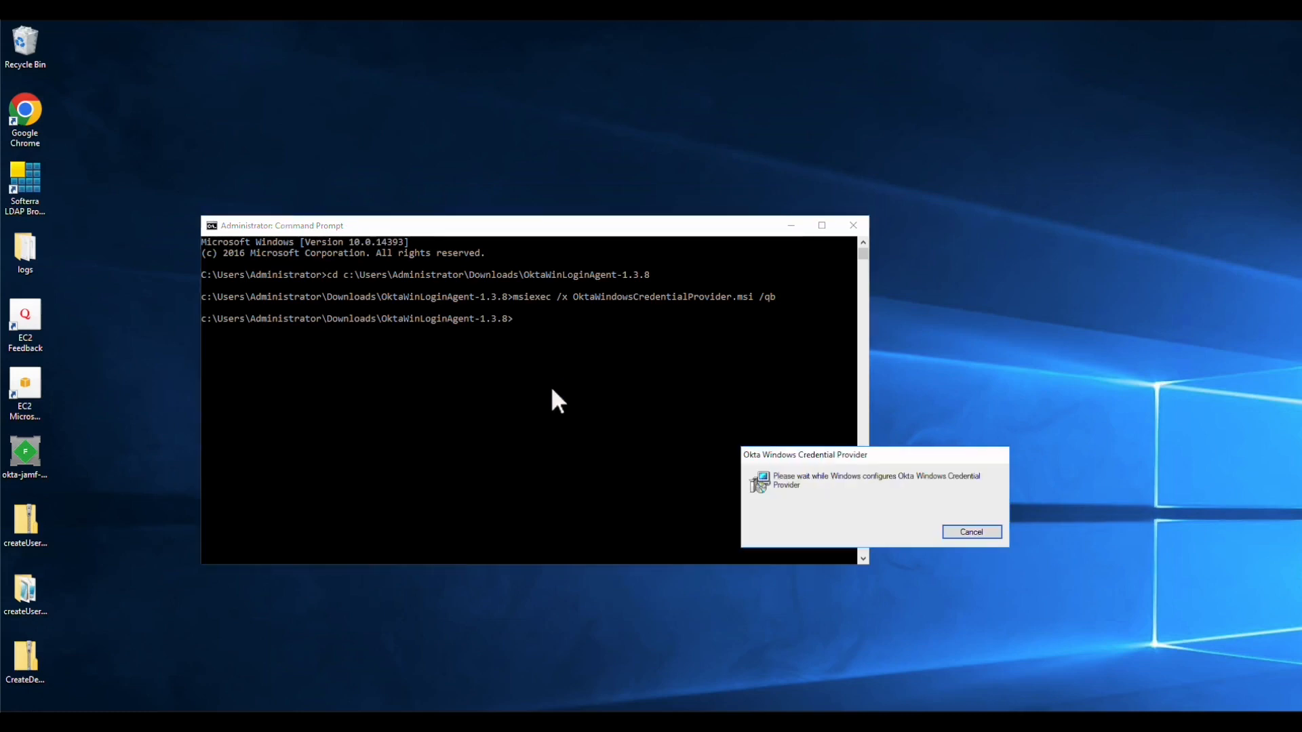